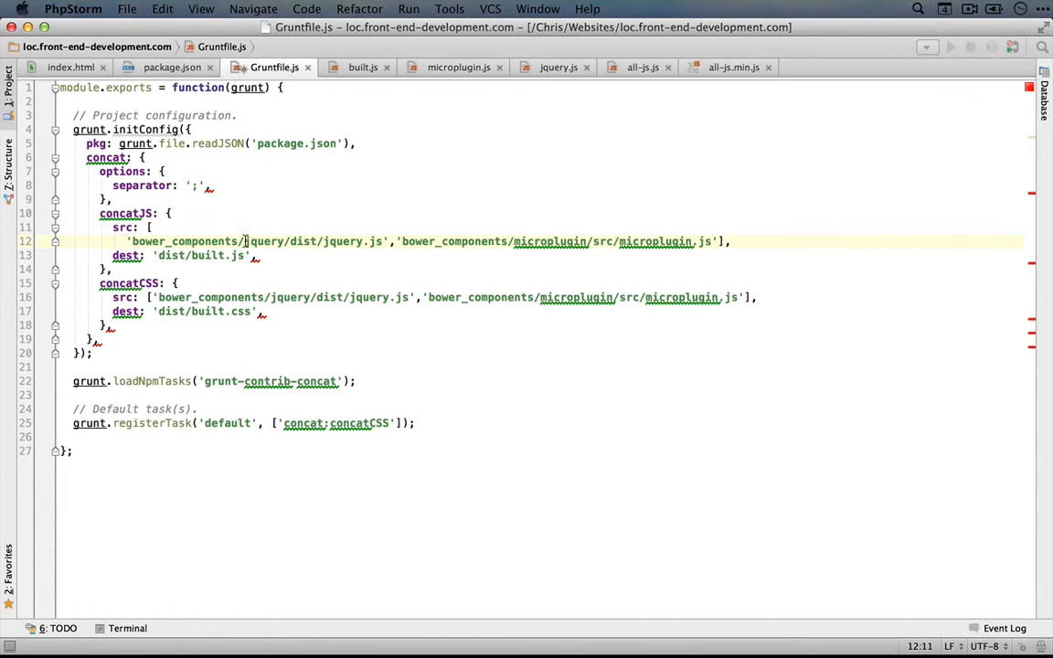
Step: Break the microplugin path onto its own line after the jQuery path
key("Enter")
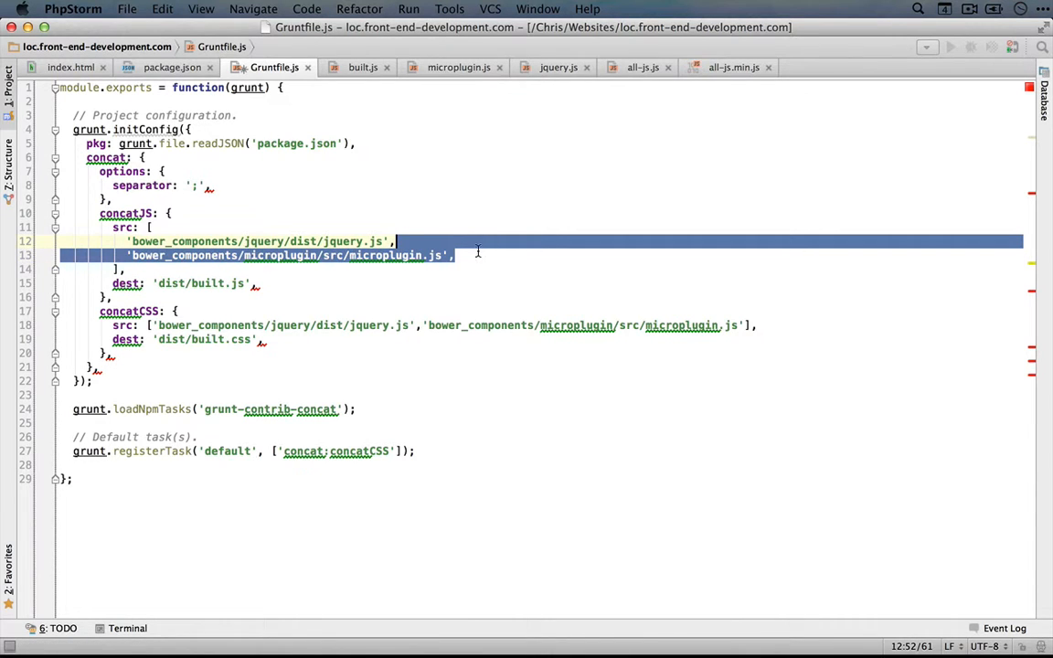
Step: Copy the sifter.js path from index.html and paste it as a new src entry in Gruntfile.js
left_click(70, 67)
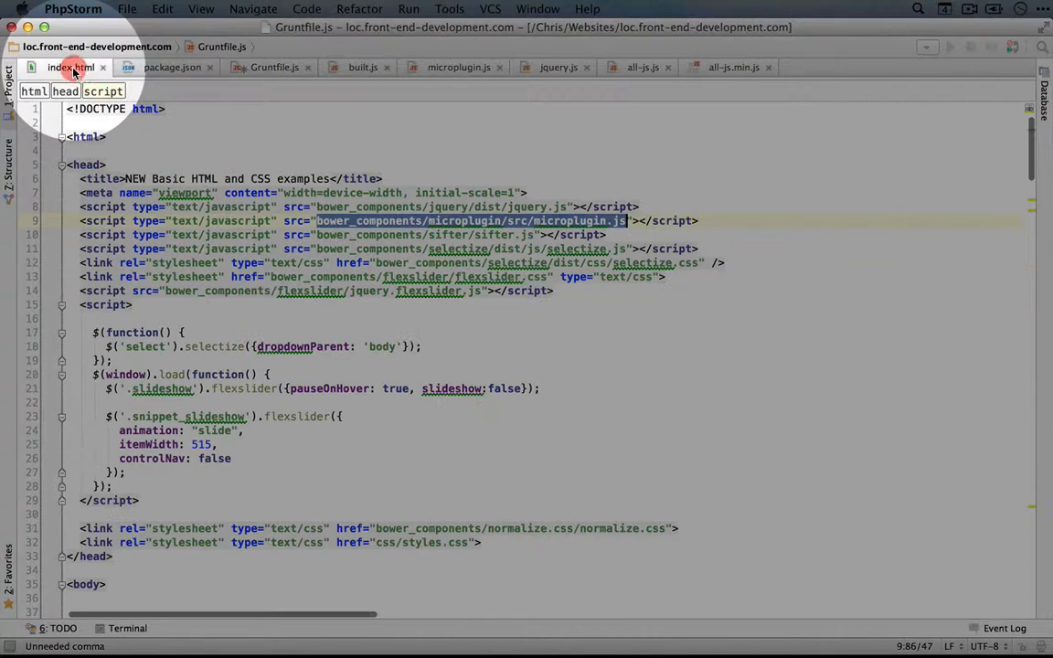
left_click(71, 67)
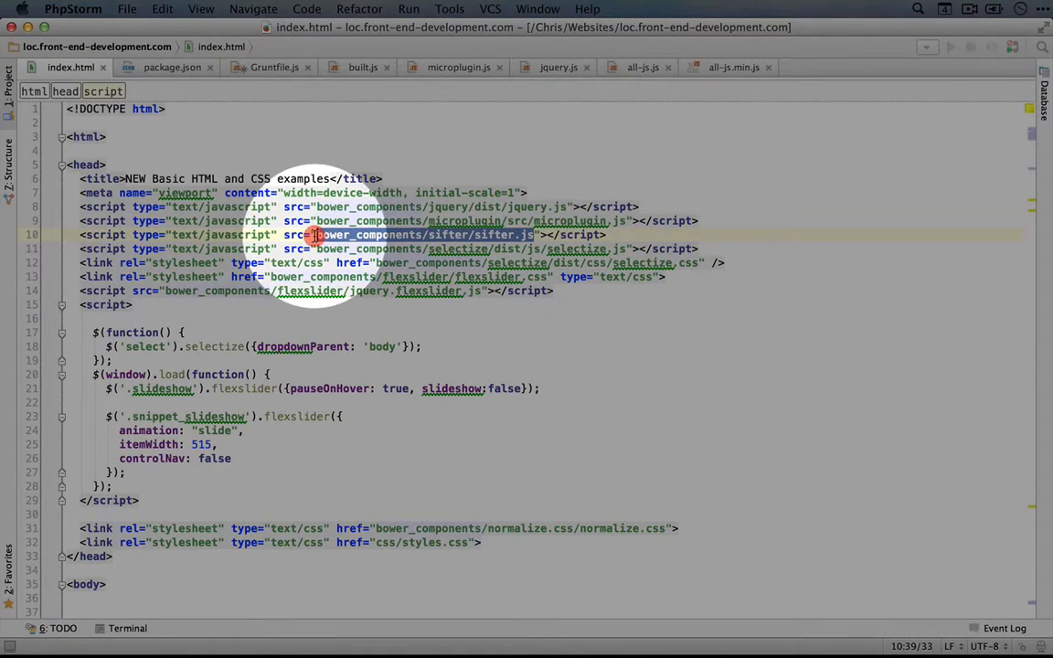
left_click(273, 66)
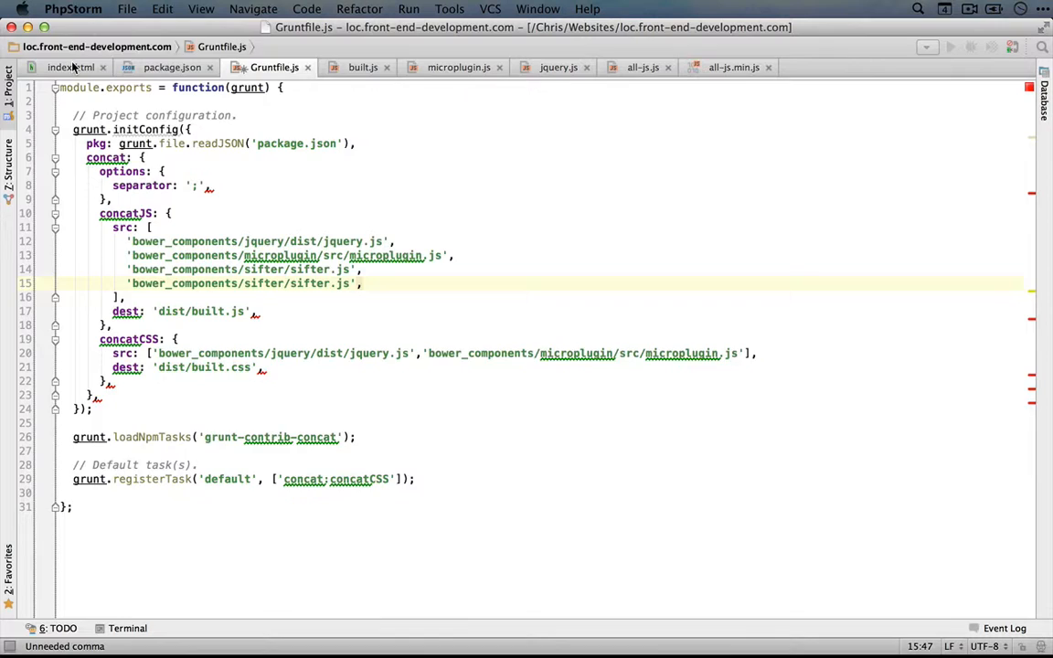
Step: Copy the selectize.js path from index.html into the concatJS src list
left_click(70, 67)
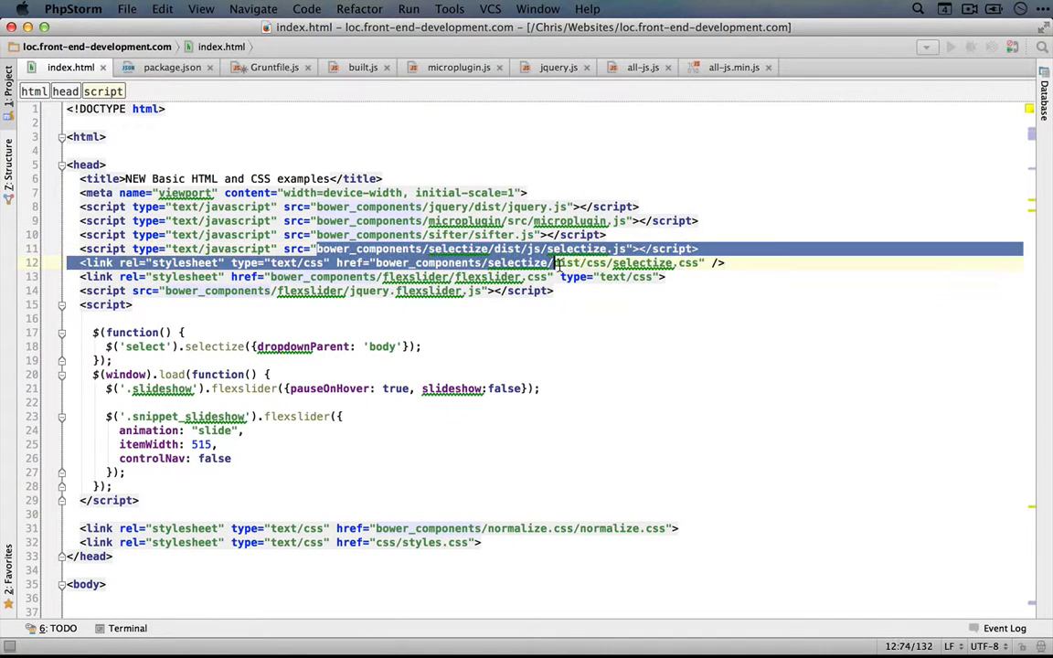
left_click(273, 67)
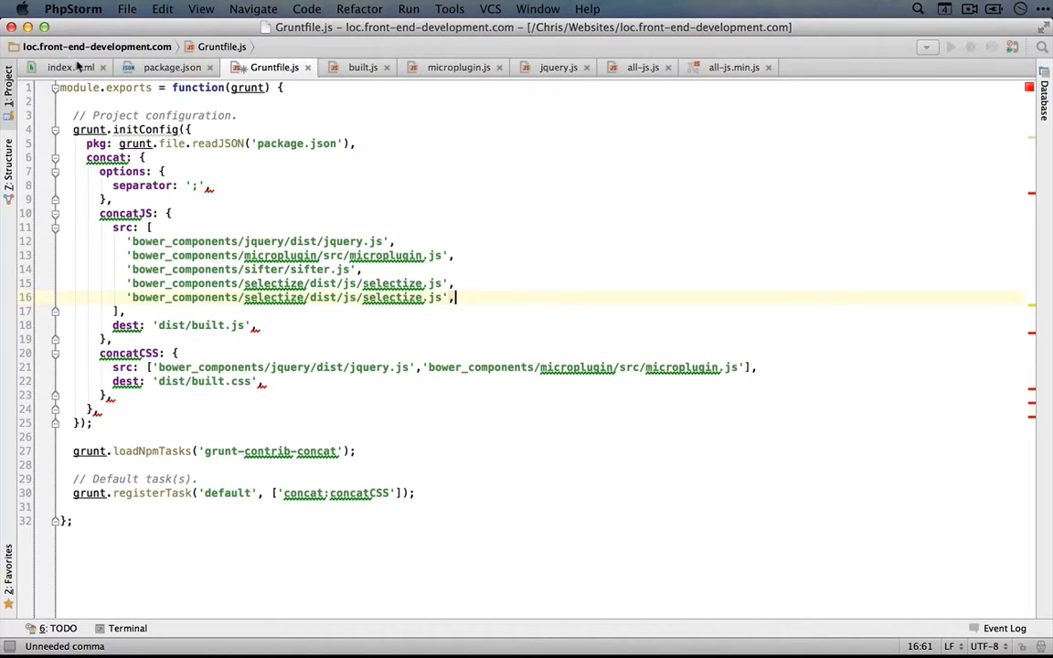
left_click(70, 67)
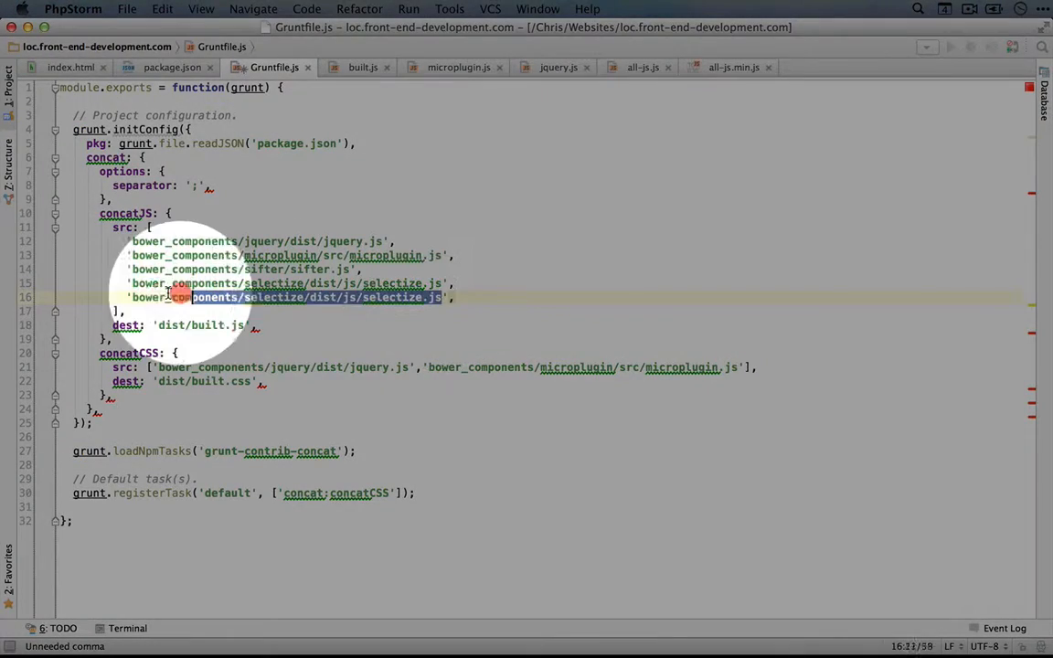
Step: Scroll index.html to the placeholders and picturefill script tags at the bottom
left_click(70, 66)
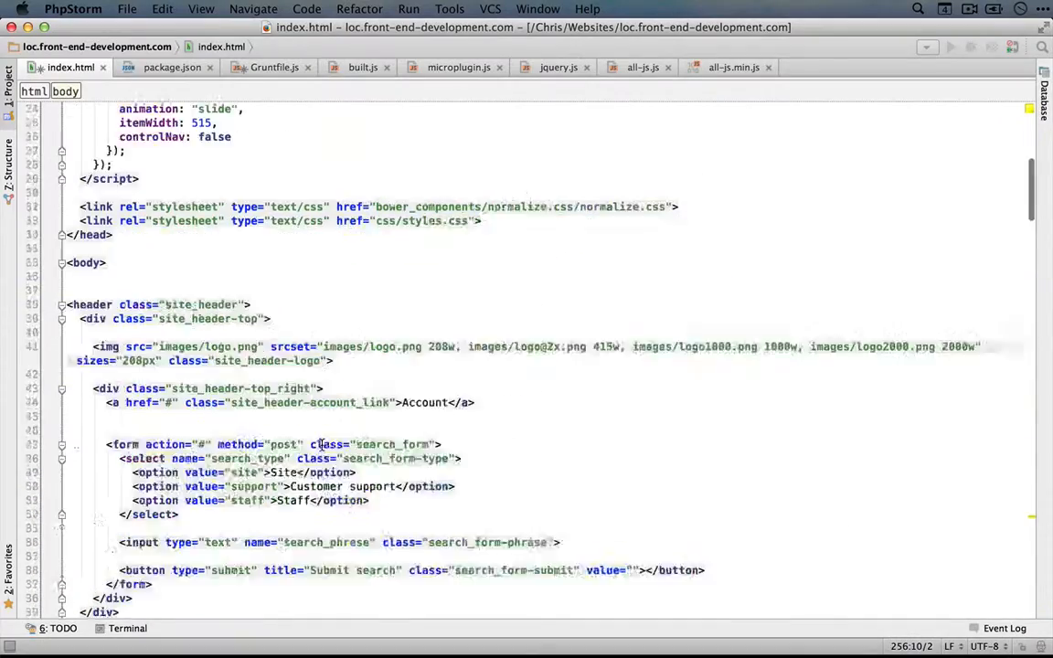
scroll("down", 3)
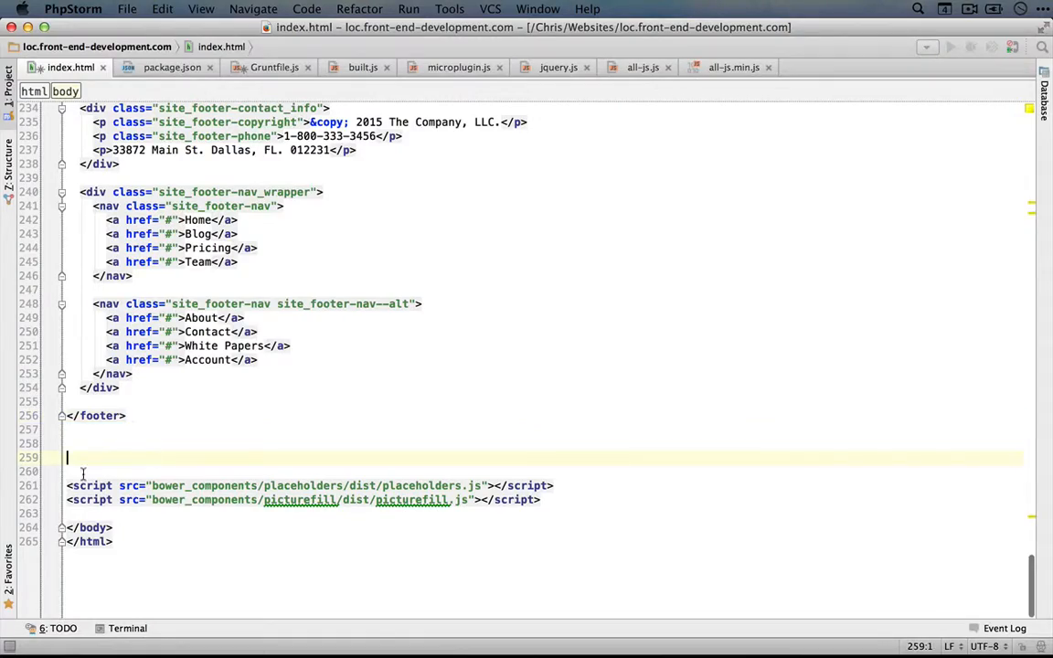